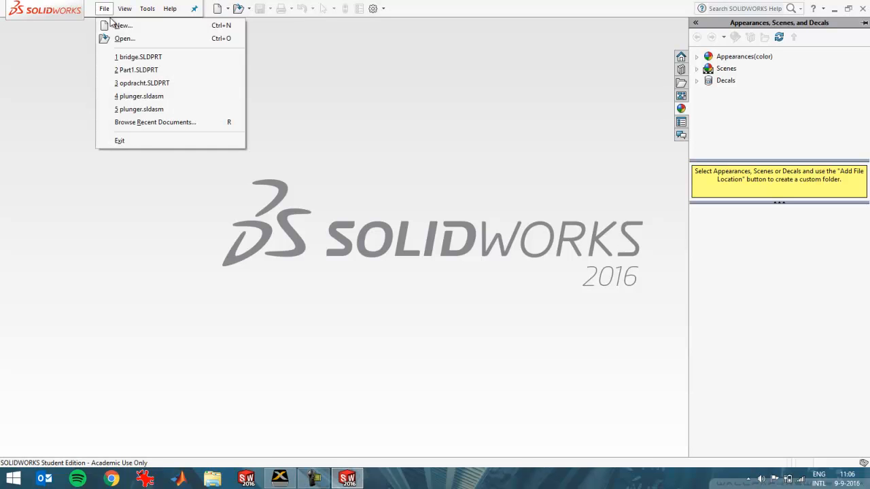
Step: Create a new Part document and begin a sketch on the Front Plane
left_click(122, 25)
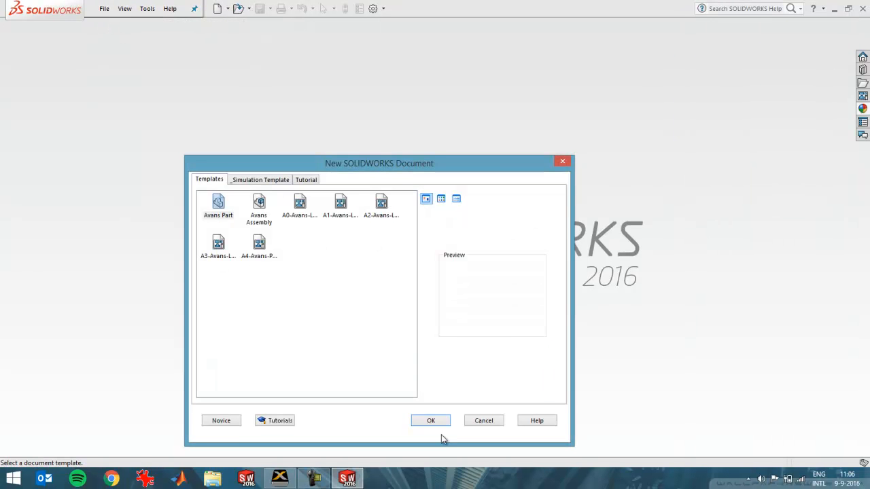
left_click(429, 420)
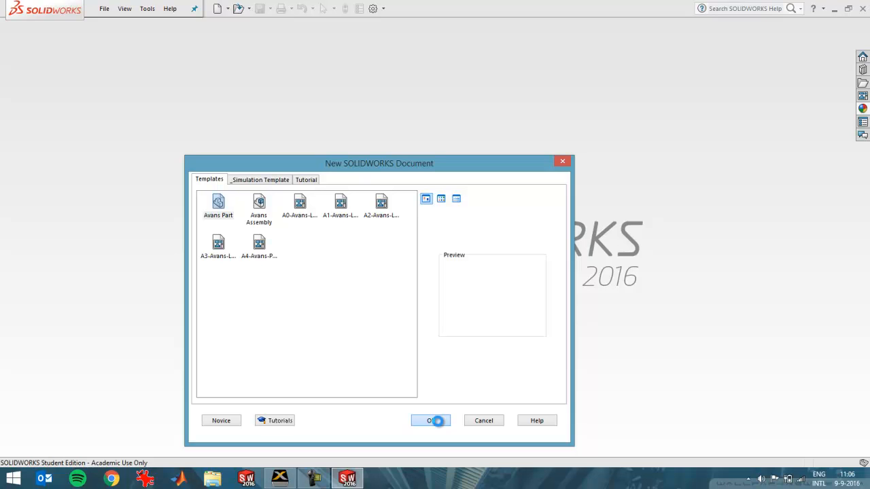
left_click(430, 420)
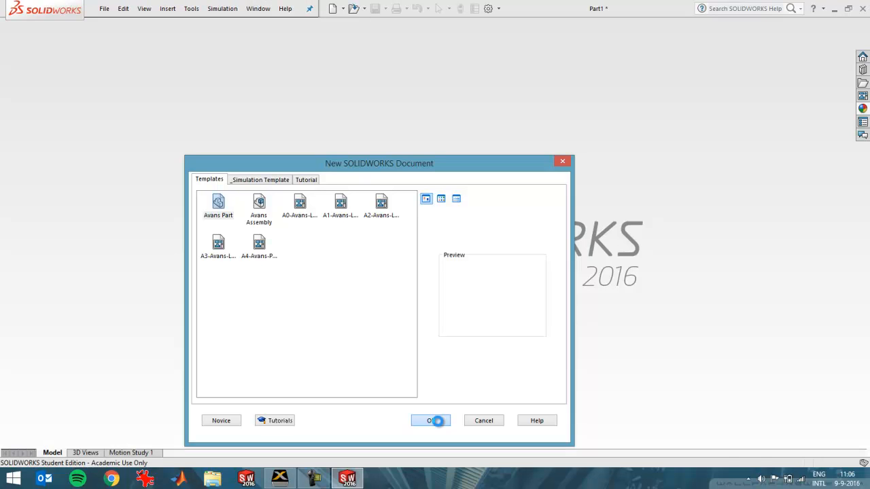
left_click(430, 420)
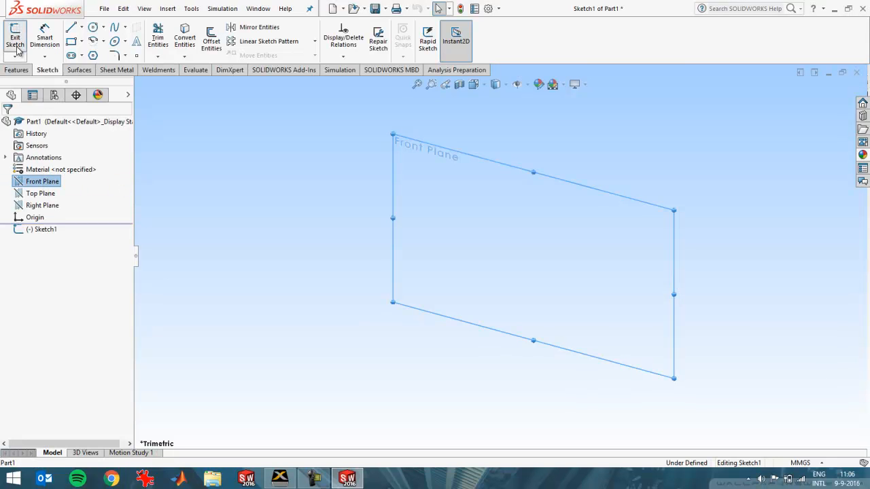
Step: Draw four connected lines forming a closed trapezoid with one slanted side
left_click(70, 27)
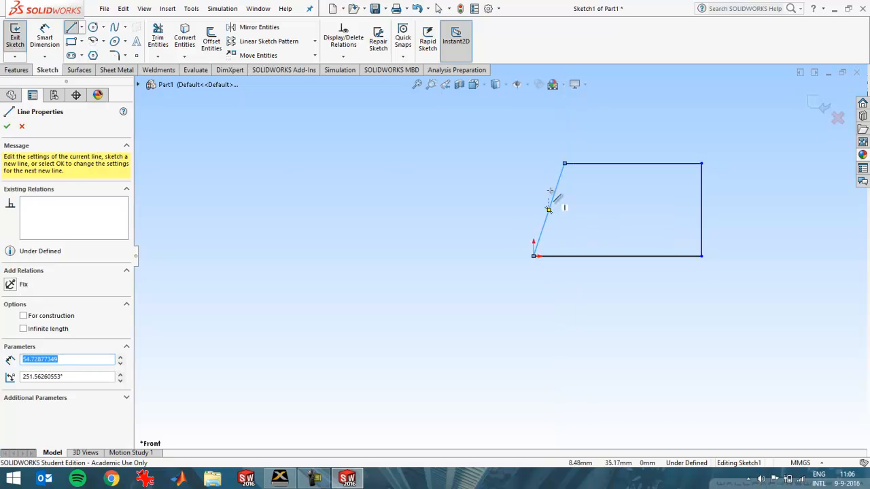
left_click(7, 126)
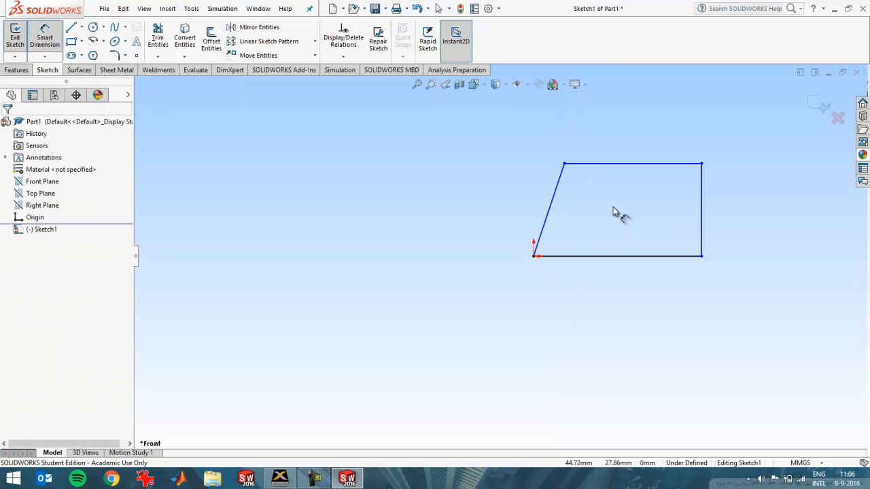
Step: Dimension the profile 100 wide, 60 high with an angle on the slanted side, fully defining it
left_click(619, 255)
type("6")
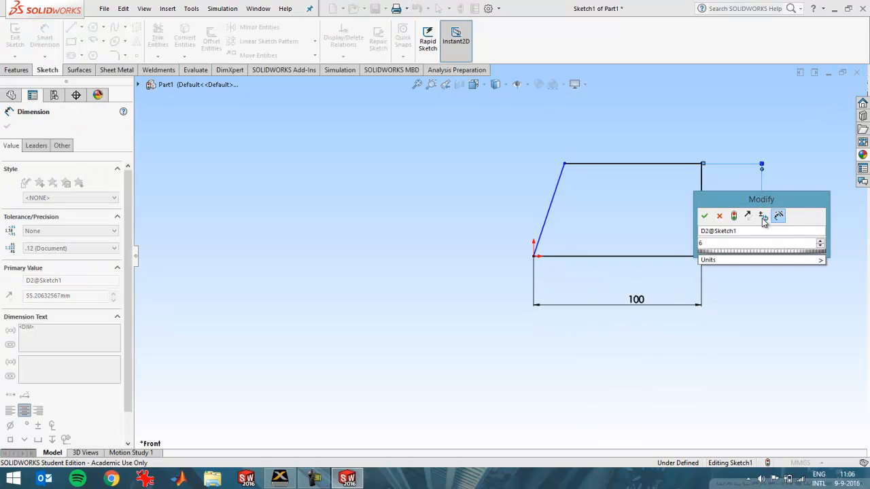
left_click(705, 216)
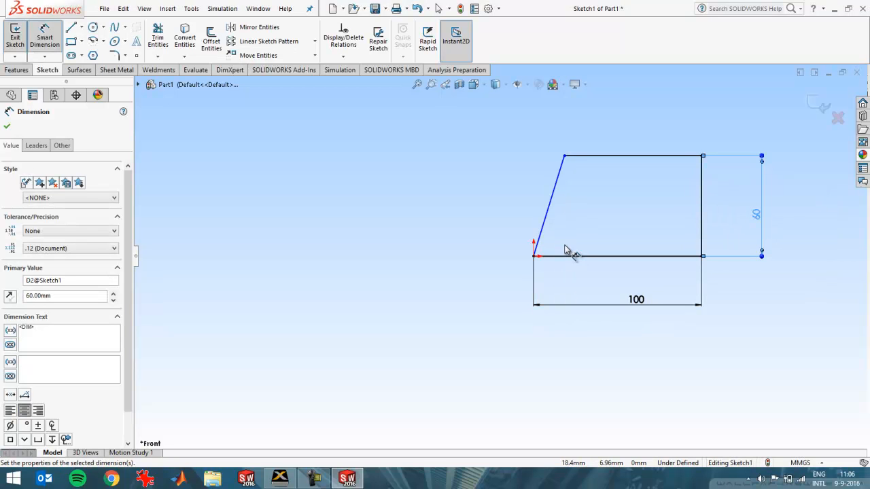
left_click(554, 211)
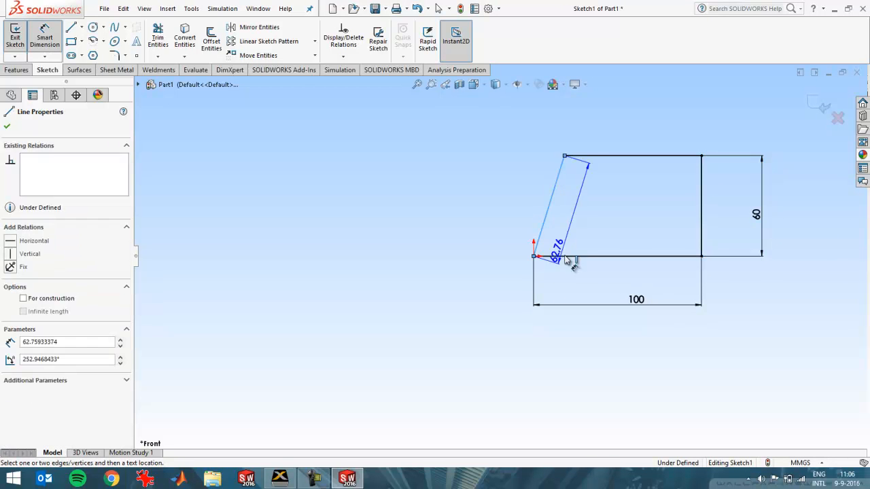
left_click(574, 261)
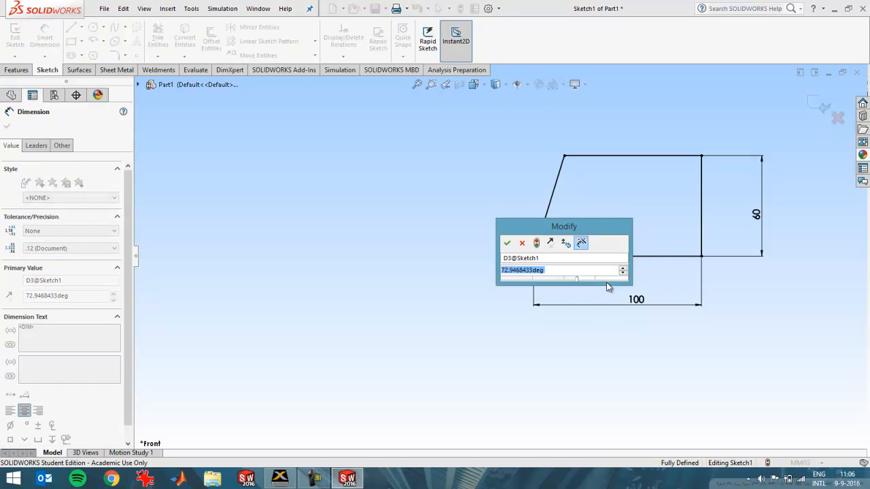
left_click(507, 243)
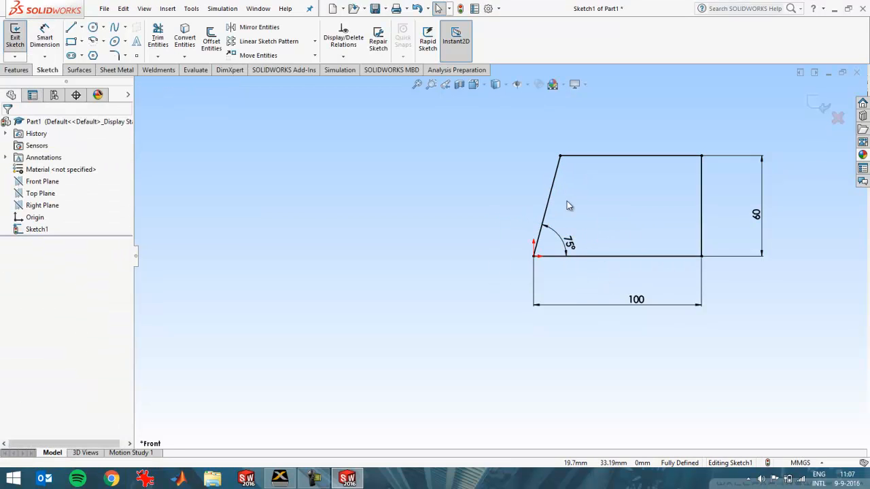
left_click(550, 204)
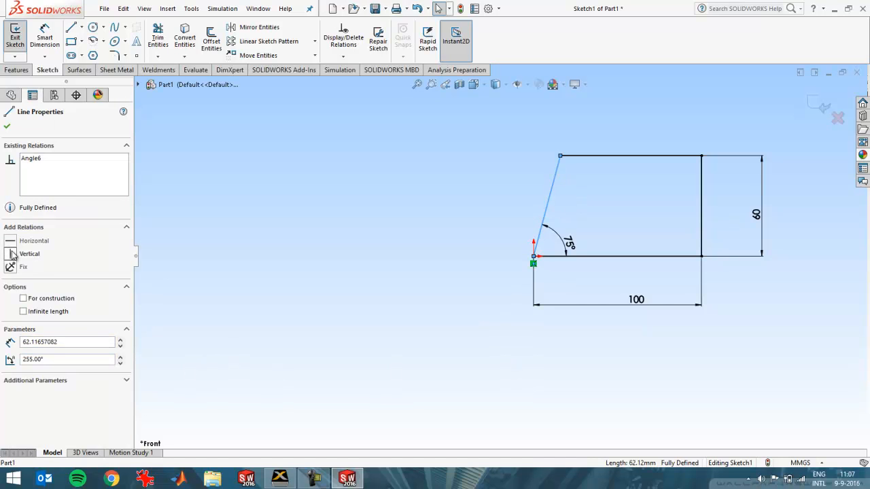
Step: Add a Vertical relation to the slanted line, over defining the sketch
left_click(30, 254)
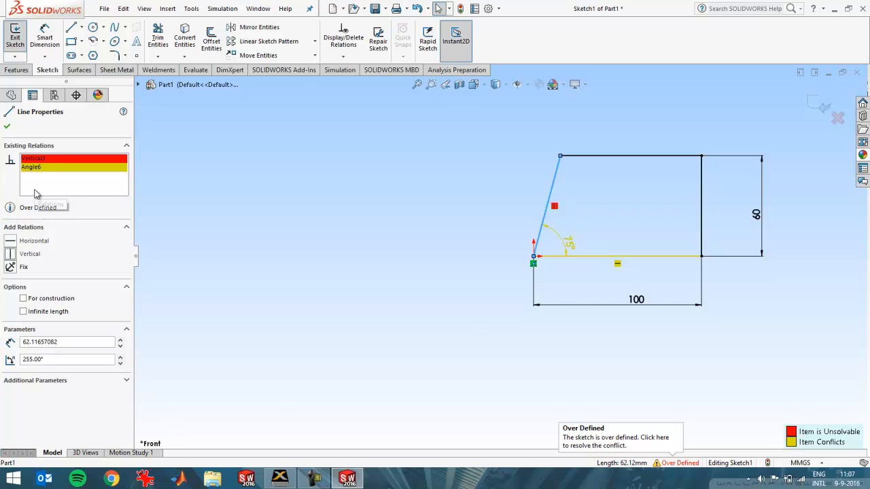
mouse_move(38, 207)
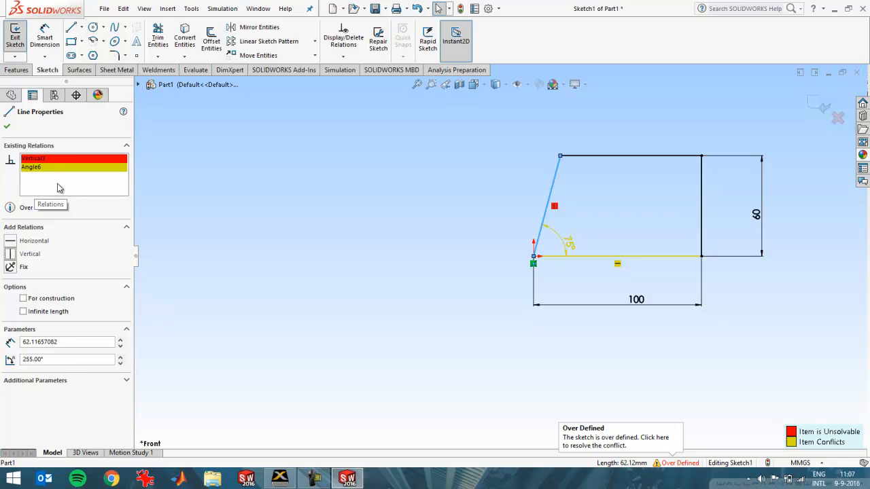
mouse_move(87, 188)
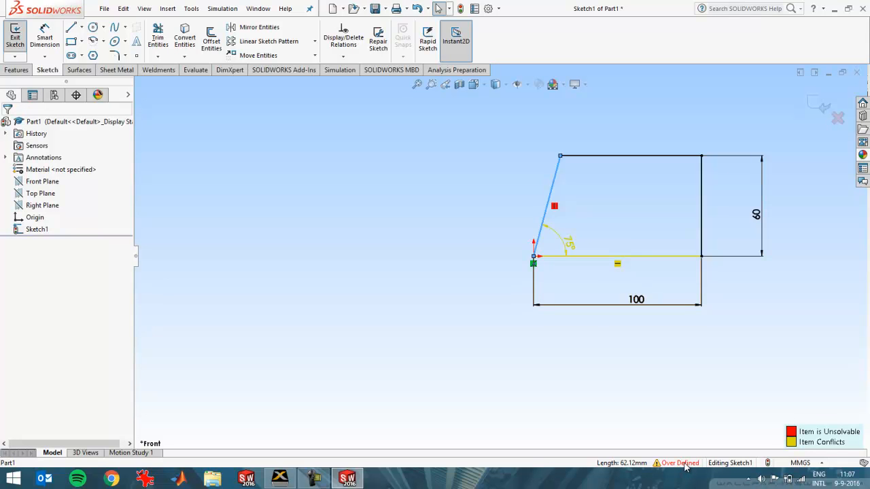
Step: Diagnose the conflict in SketchXpert and accept repair solution 3 of 3, dropping the horizontal relation
left_click(680, 462)
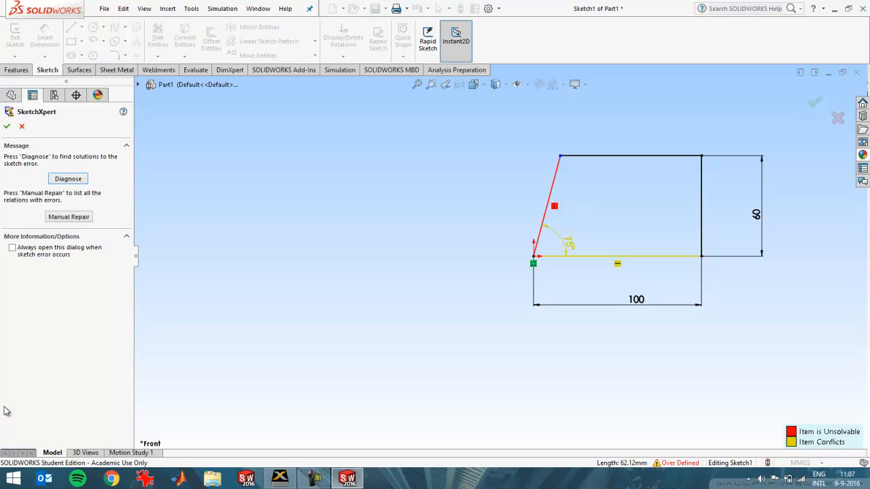
left_click(68, 179)
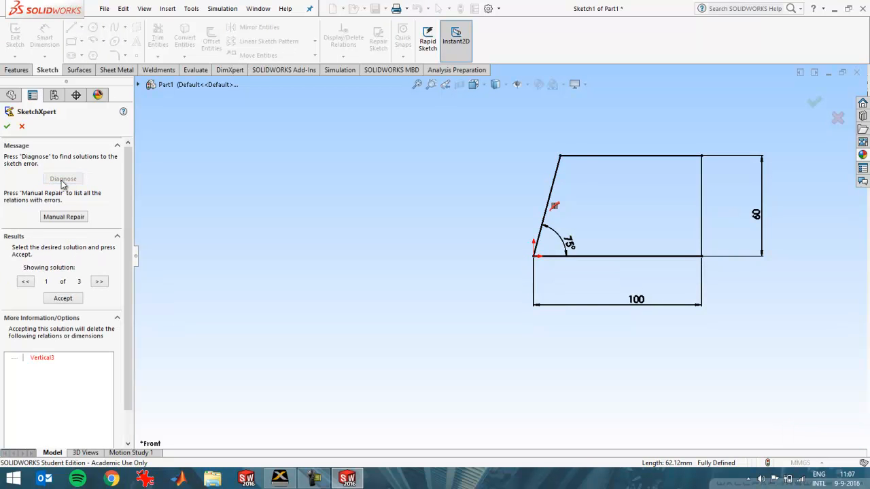
mouse_move(91, 288)
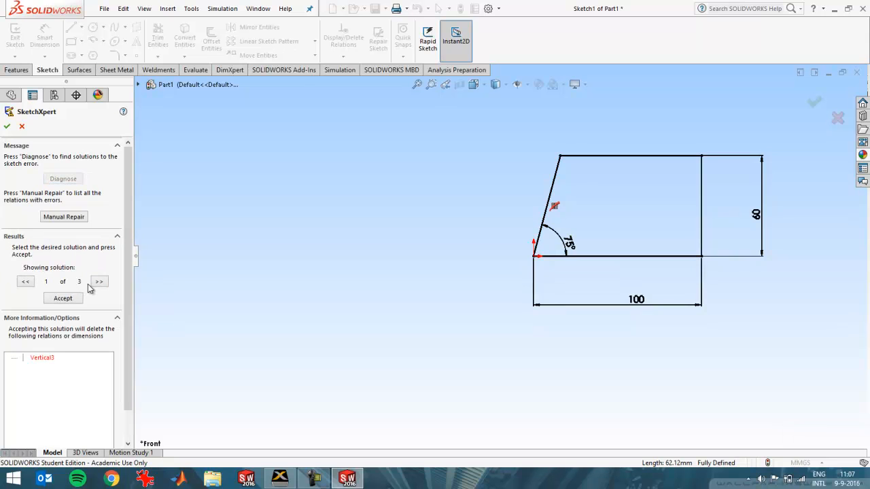
mouse_move(234, 284)
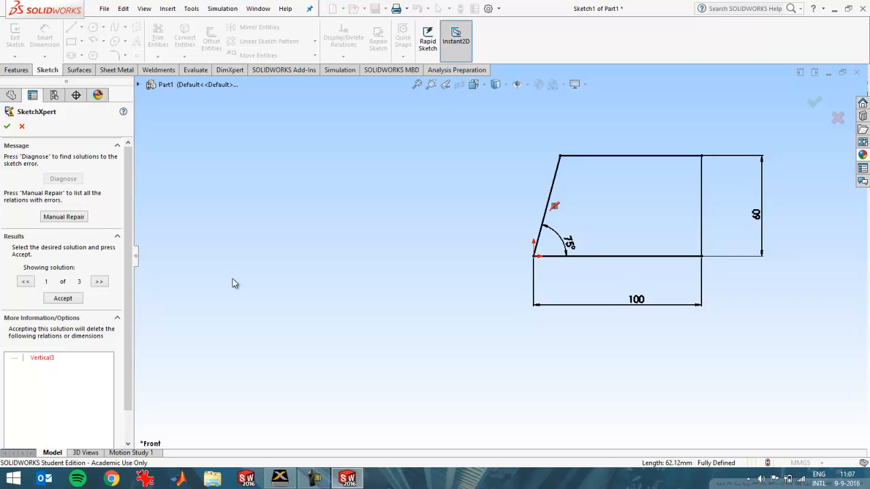
mouse_move(560, 210)
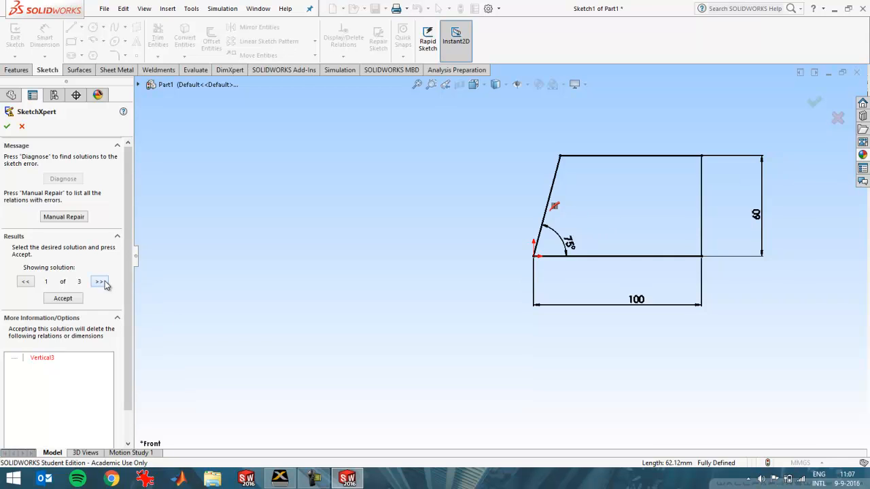
left_click(100, 281)
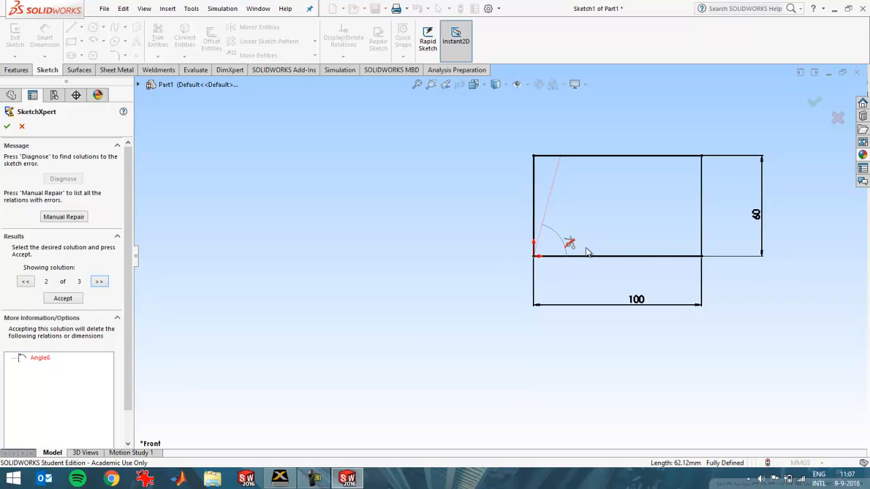
mouse_move(201, 307)
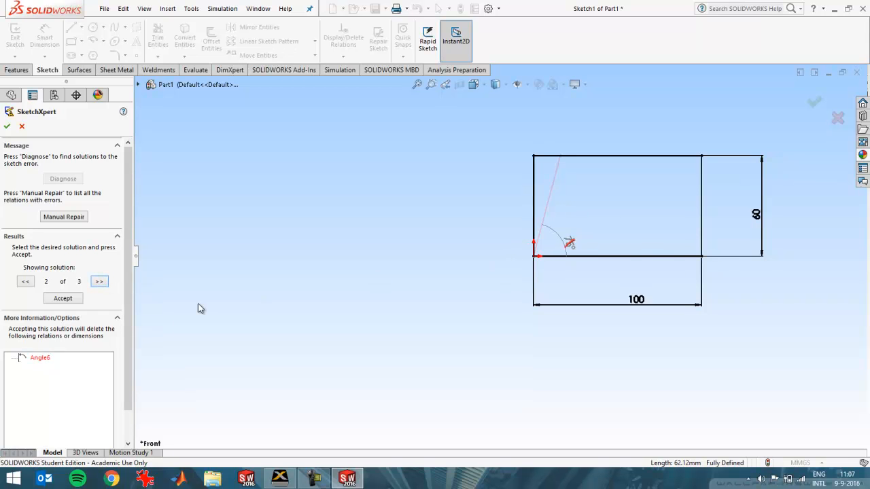
left_click(99, 282)
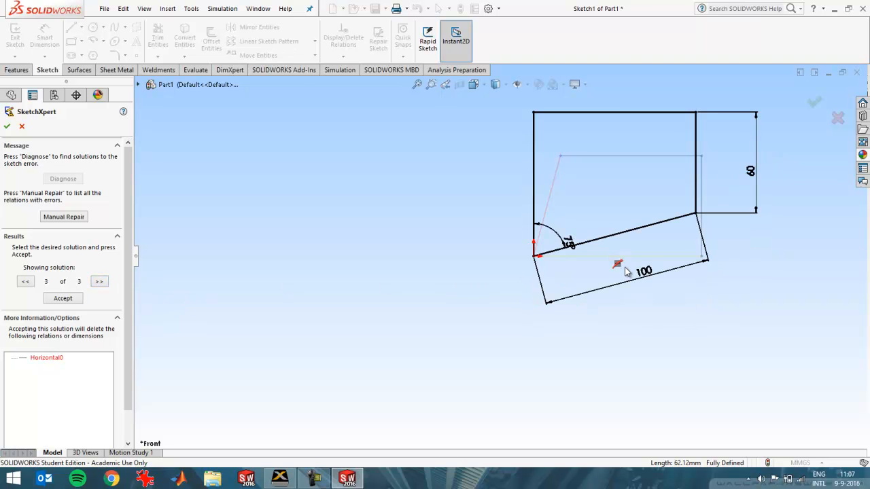
mouse_move(238, 388)
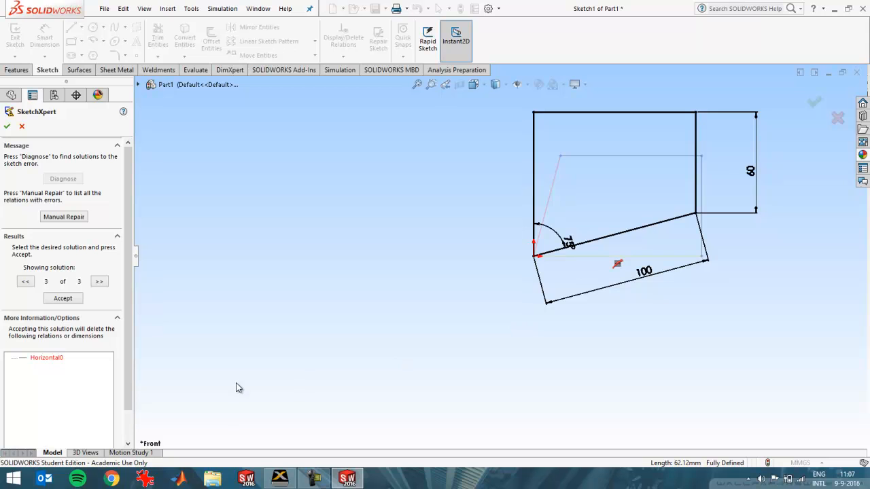
mouse_move(133, 351)
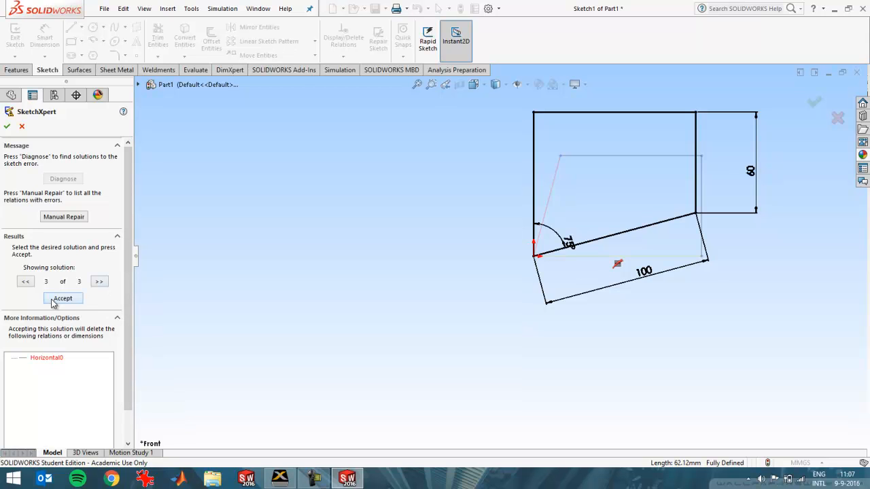
mouse_move(44, 163)
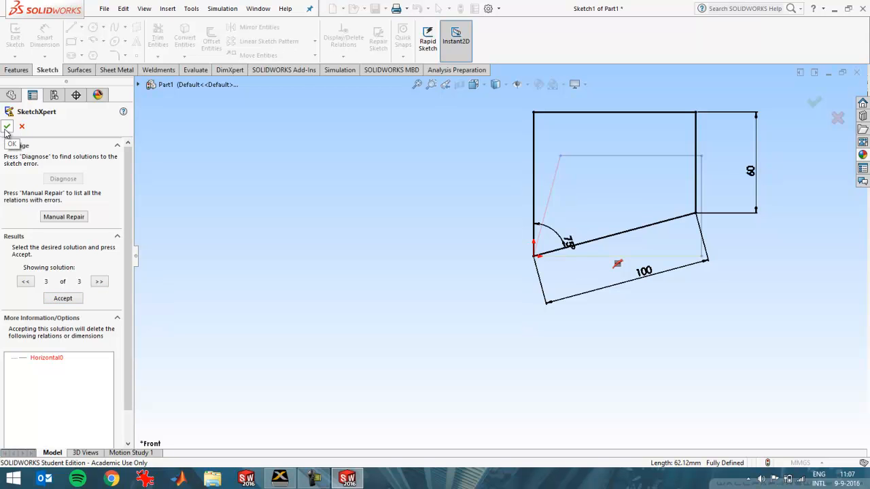
left_click(62, 299)
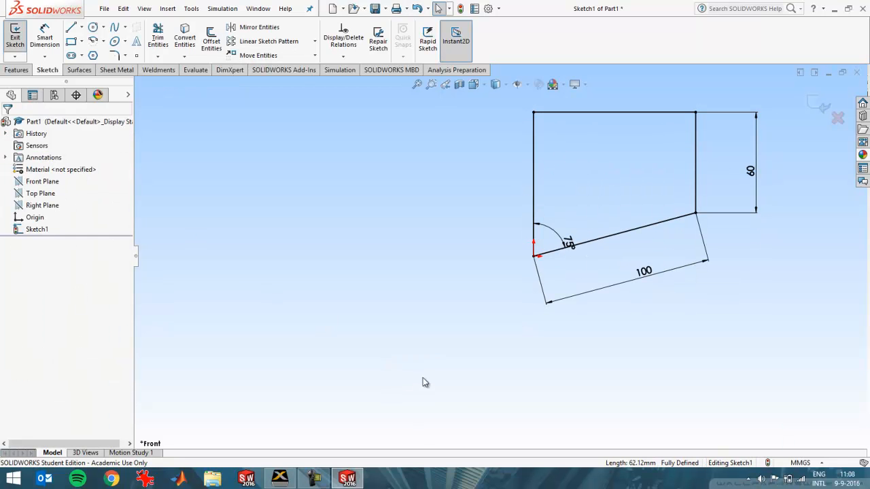
mouse_move(120, 284)
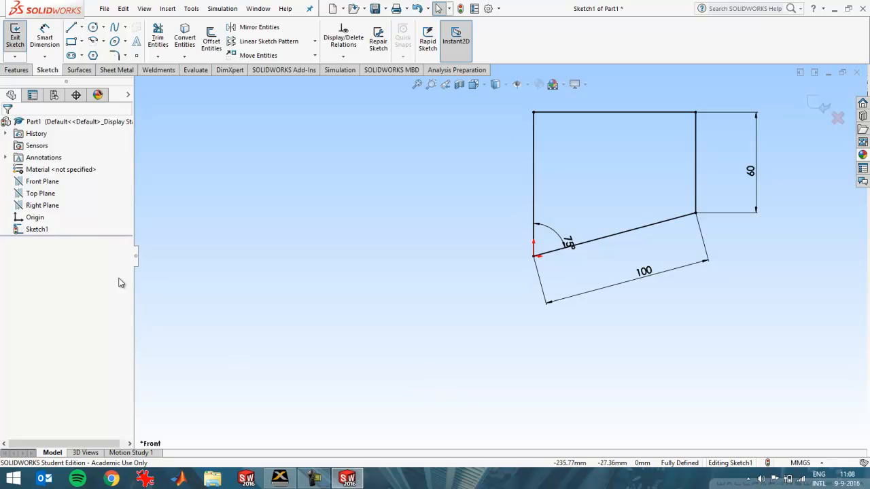
mouse_move(683, 463)
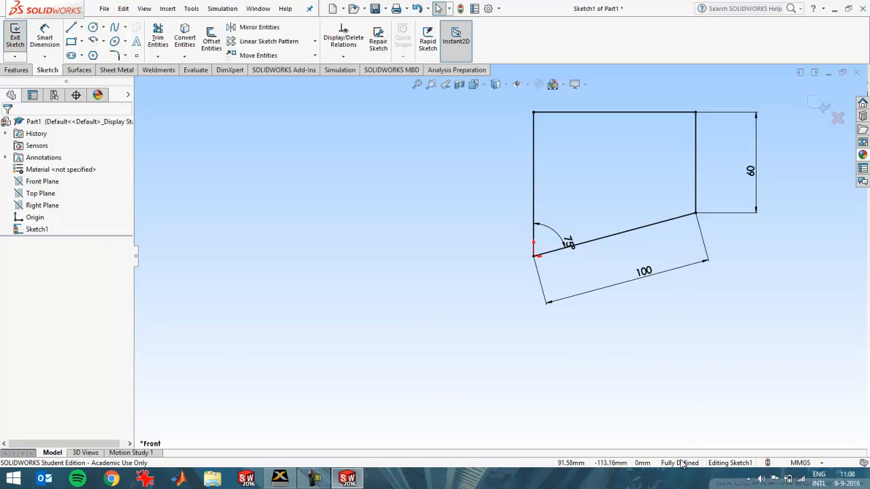
mouse_move(682, 468)
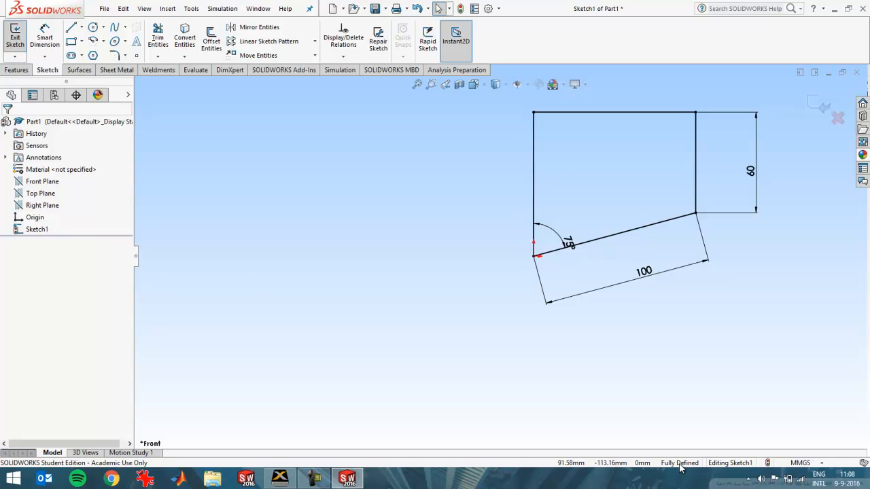
mouse_move(494, 247)
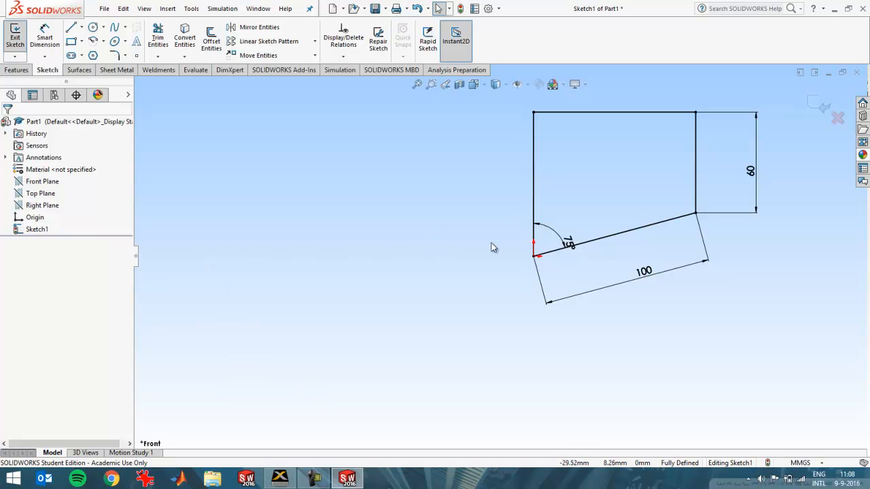
Step: Add a Fix relation to the slanted bottom line, exit the sketch and reopen Sketch1 showing it over defined
left_click(615, 228)
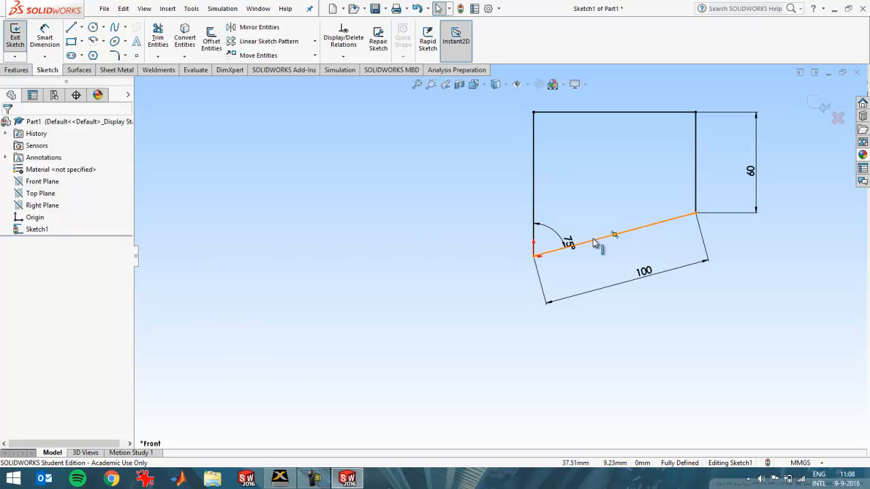
left_click(615, 228)
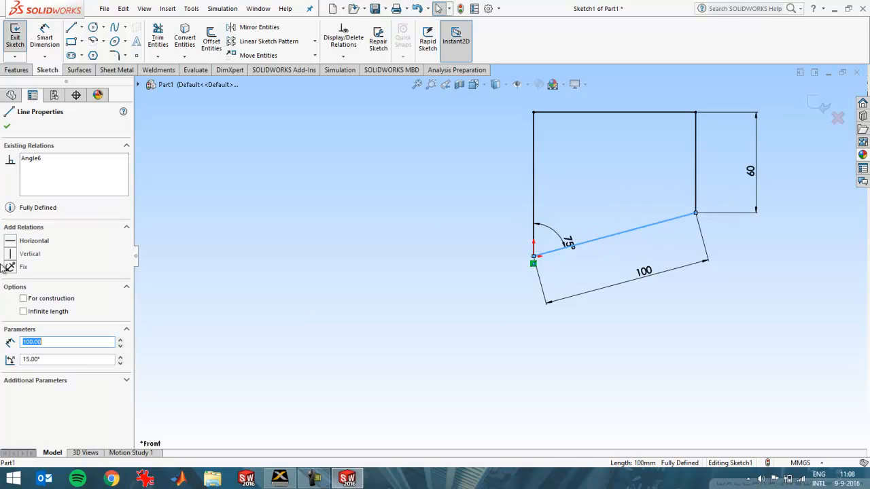
left_click(34, 240)
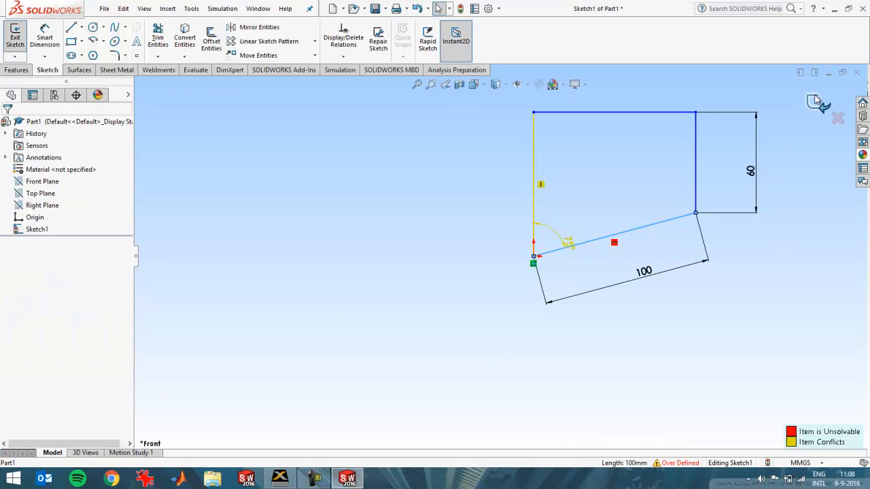
left_click(15, 34)
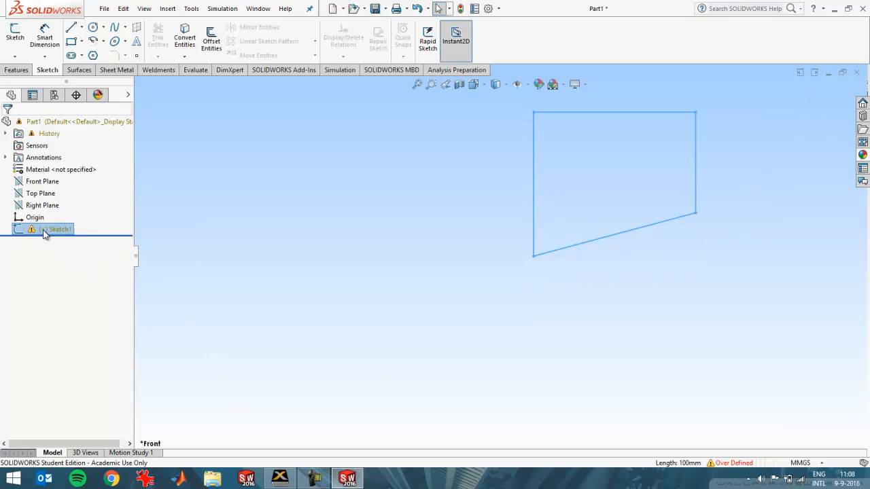
double_click(60, 228)
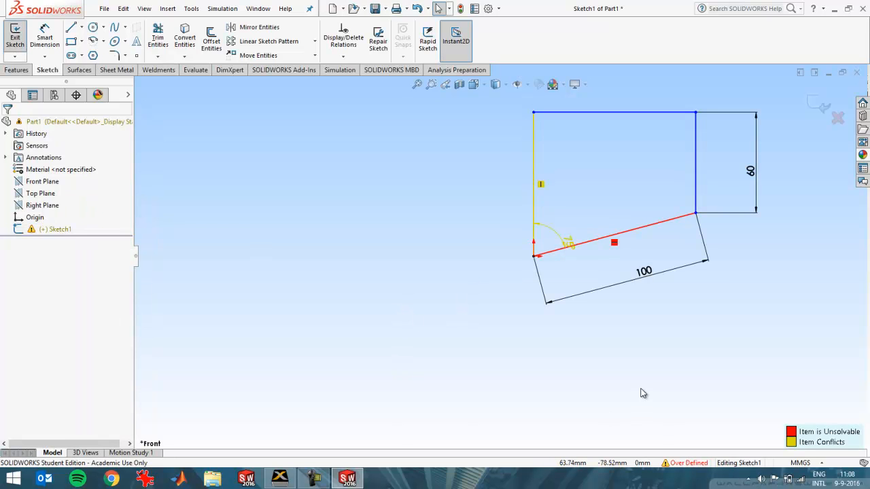
mouse_move(626, 384)
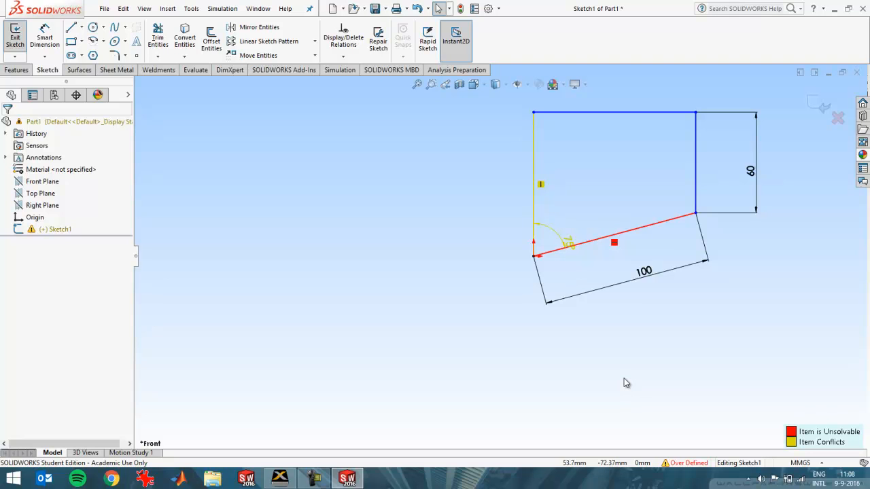
mouse_move(799, 174)
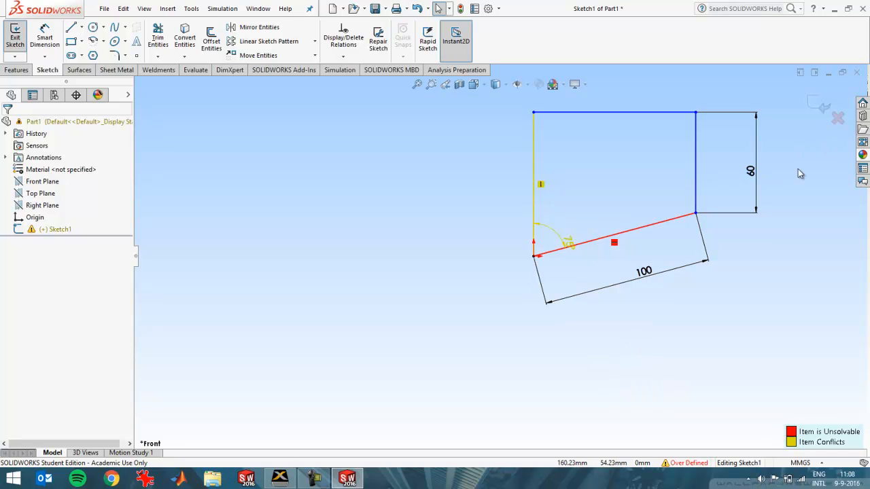
Step: Remove the conflicting relations and dimensions so Sketch1 reports Under Defined after exiting
left_click(568, 242)
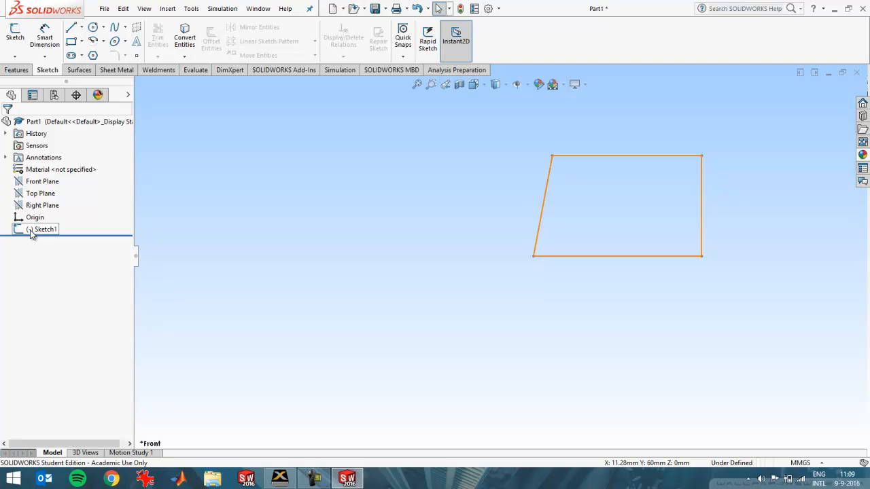
left_click(237, 312)
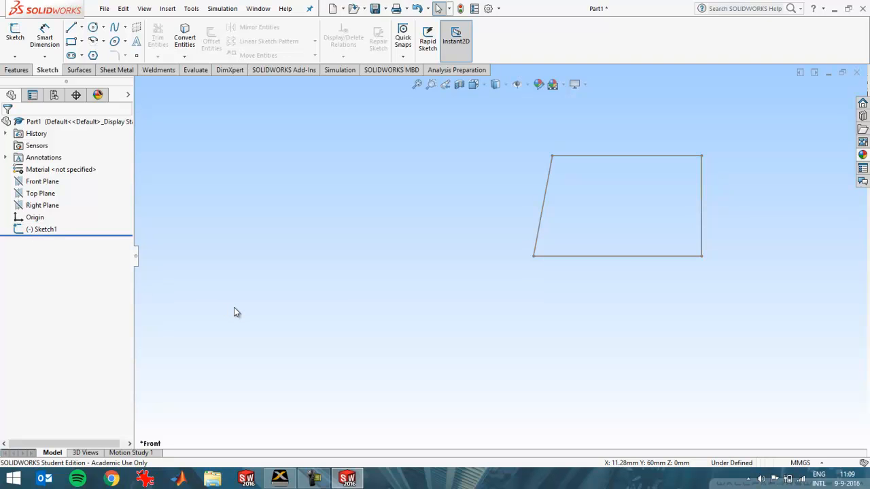